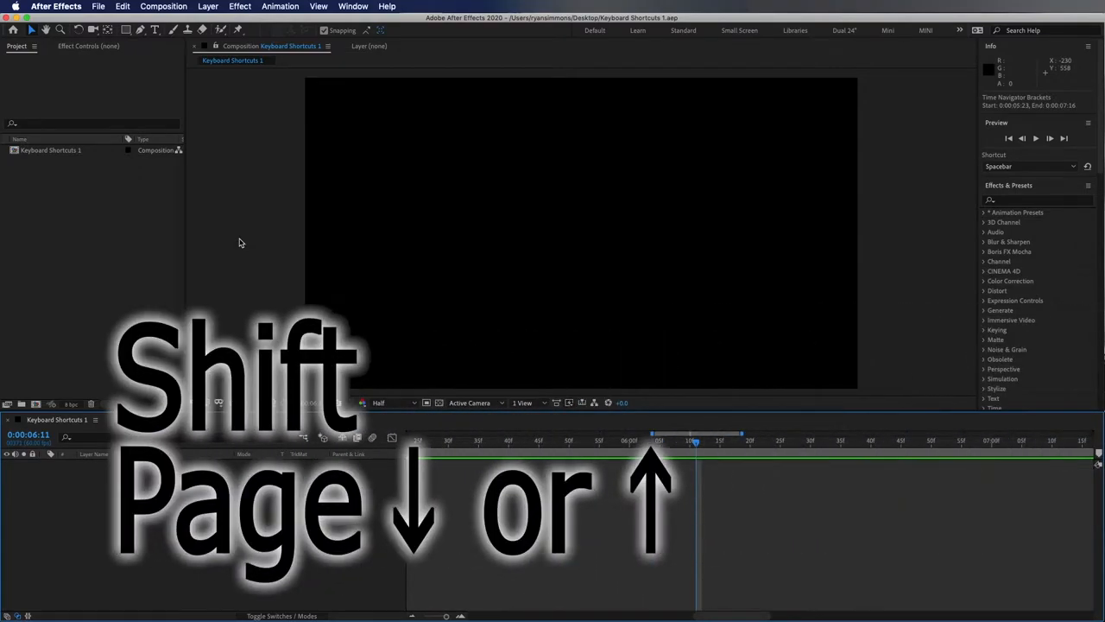
Jump the current time forward through the timeline with Page Up
key(pageup)
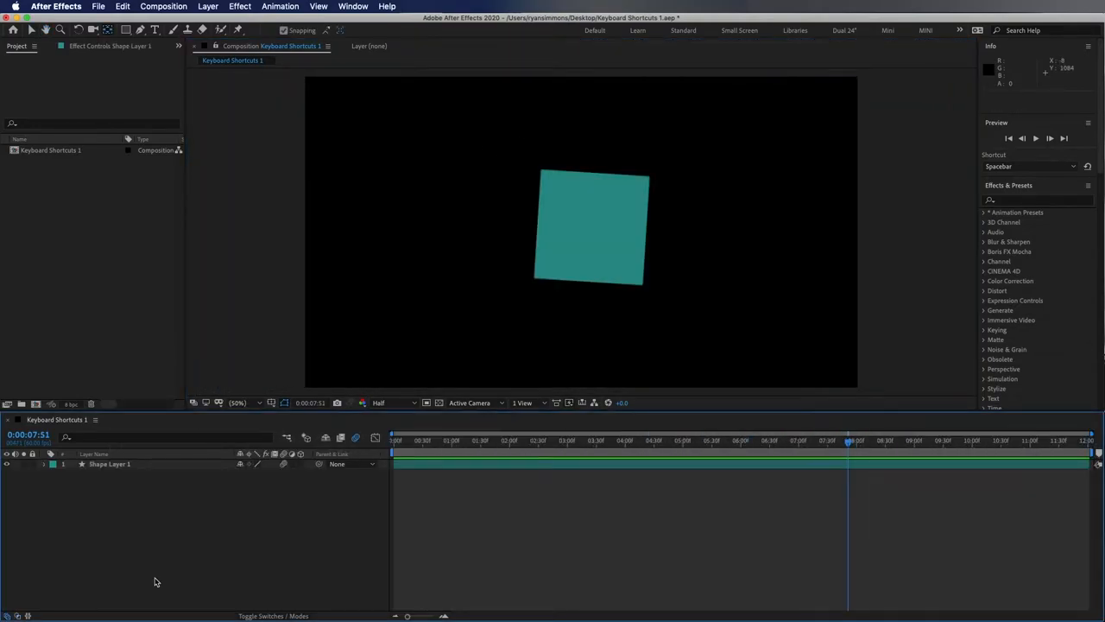
key(space)
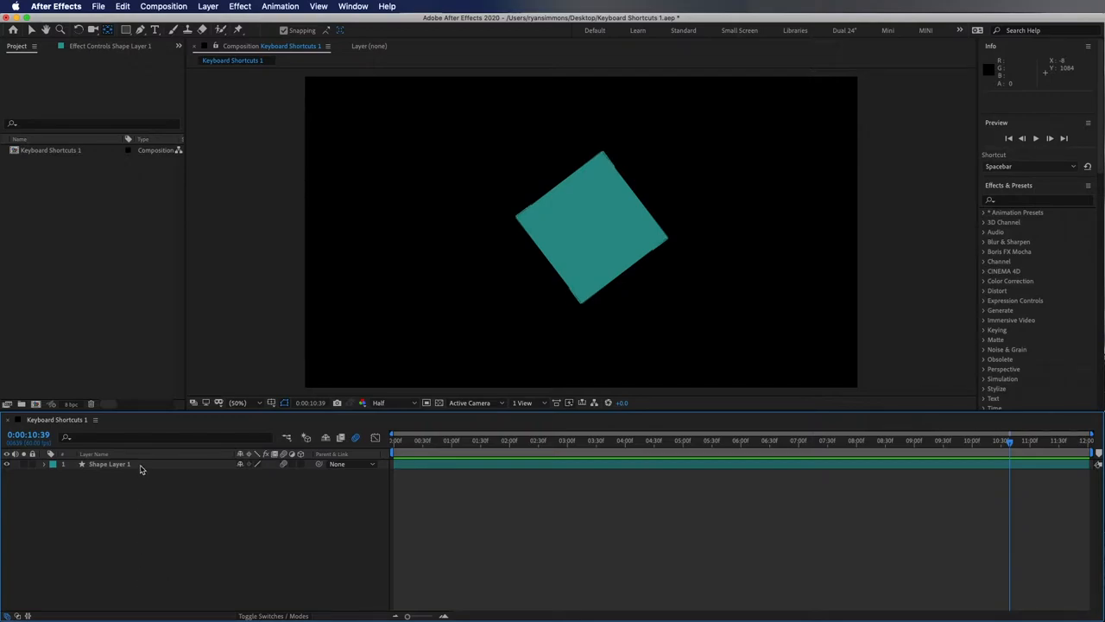
click(109, 464)
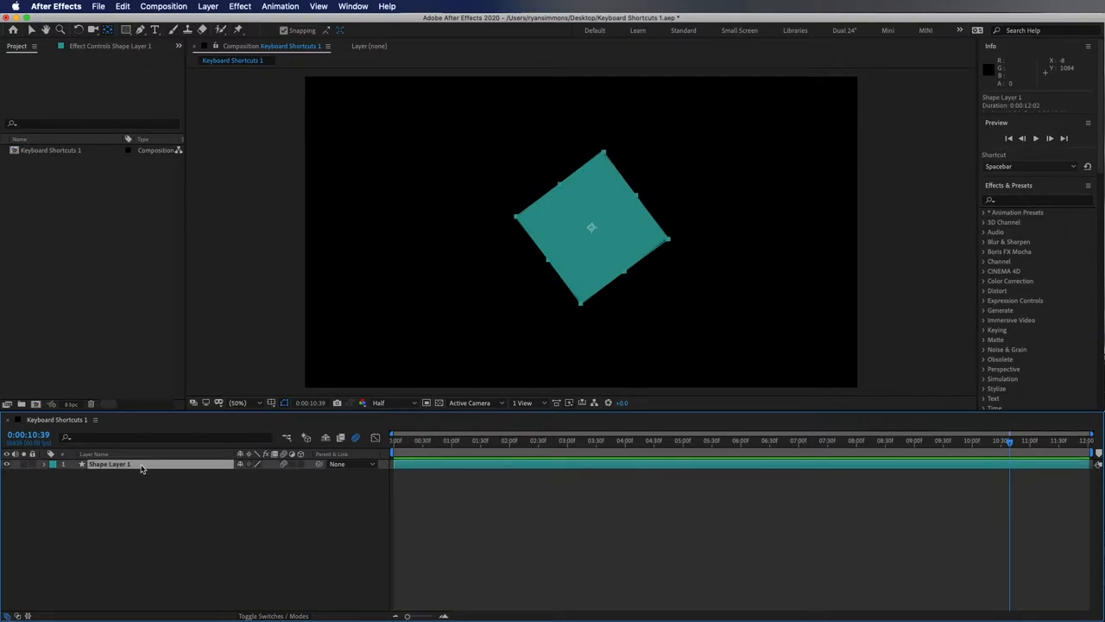
key(u)
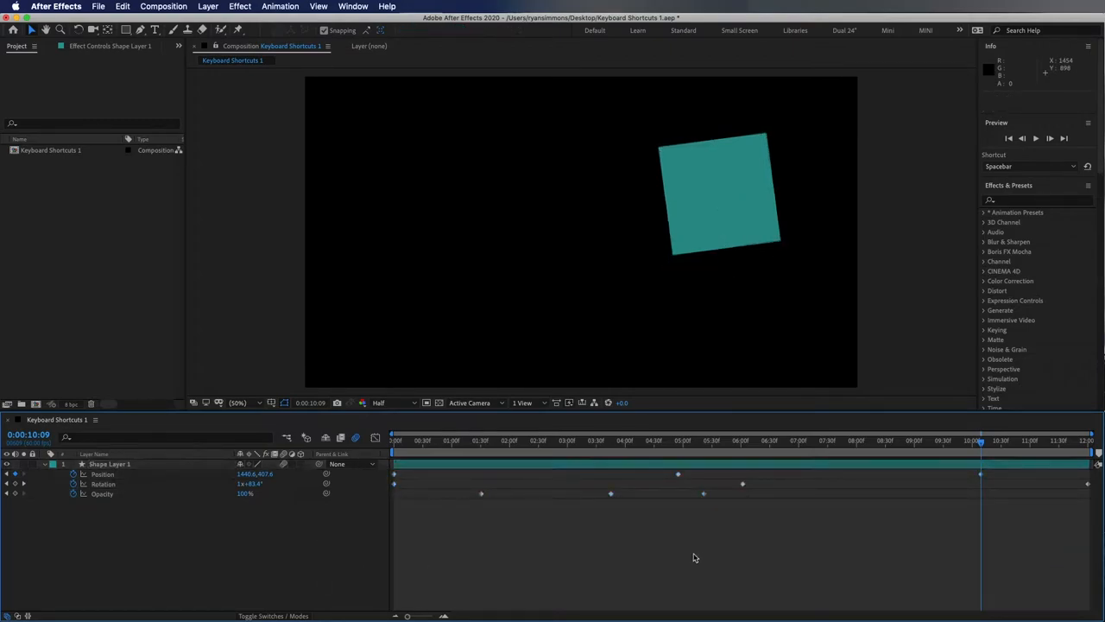
key(space)
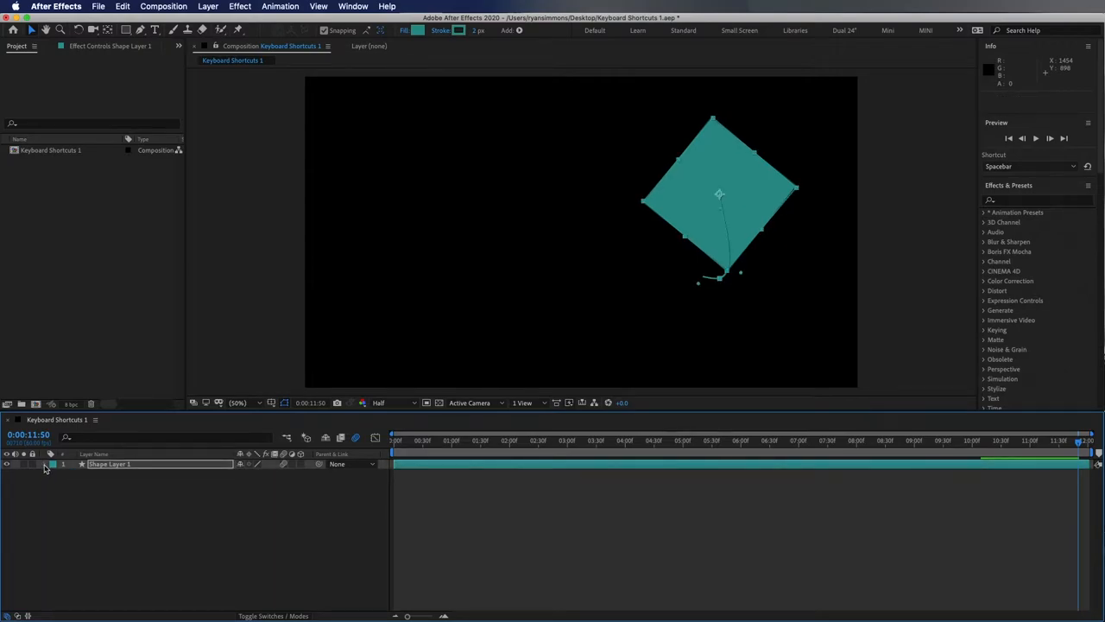
Twirl open Shape Layer 1 to show Rectangle 1 contents and all Transform properties
click(45, 465)
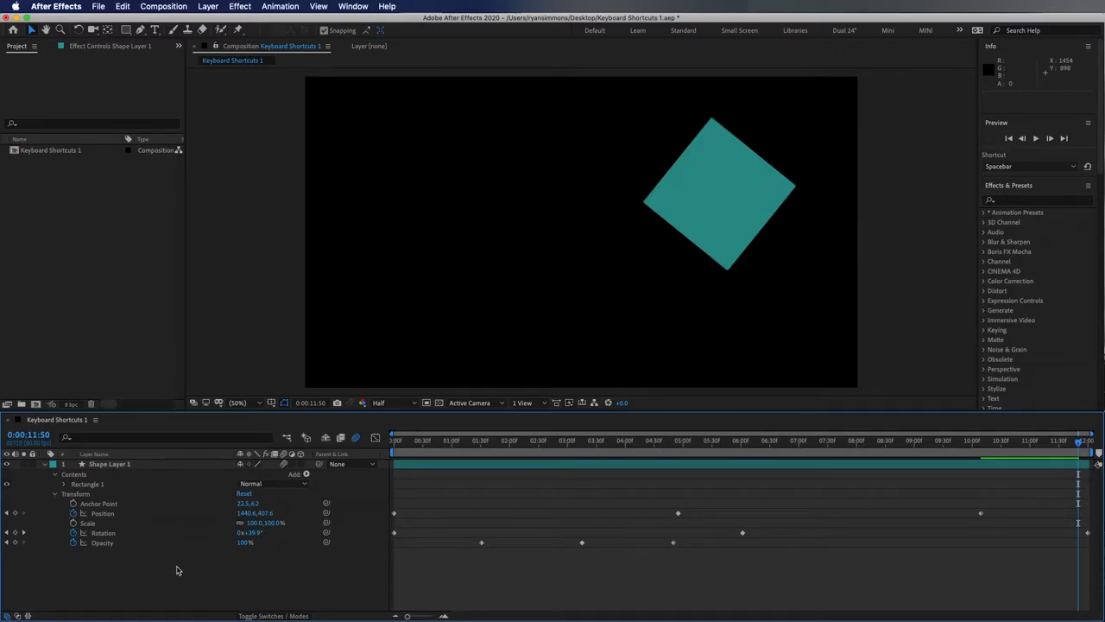
mouse_move(778, 315)
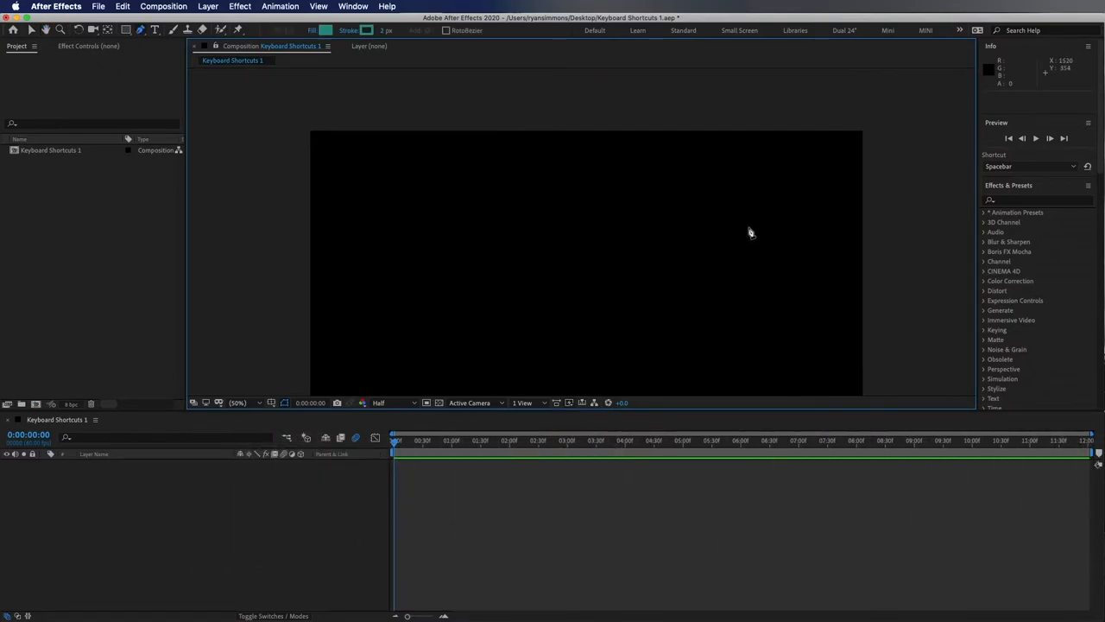
mouse_move(733, 229)
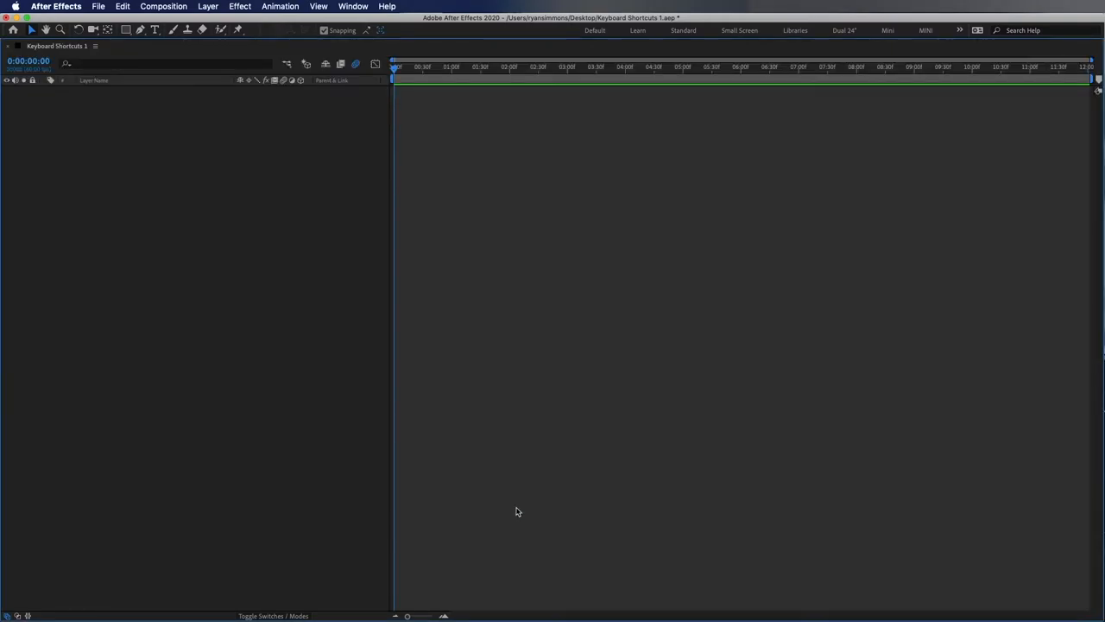
mouse_move(98, 233)
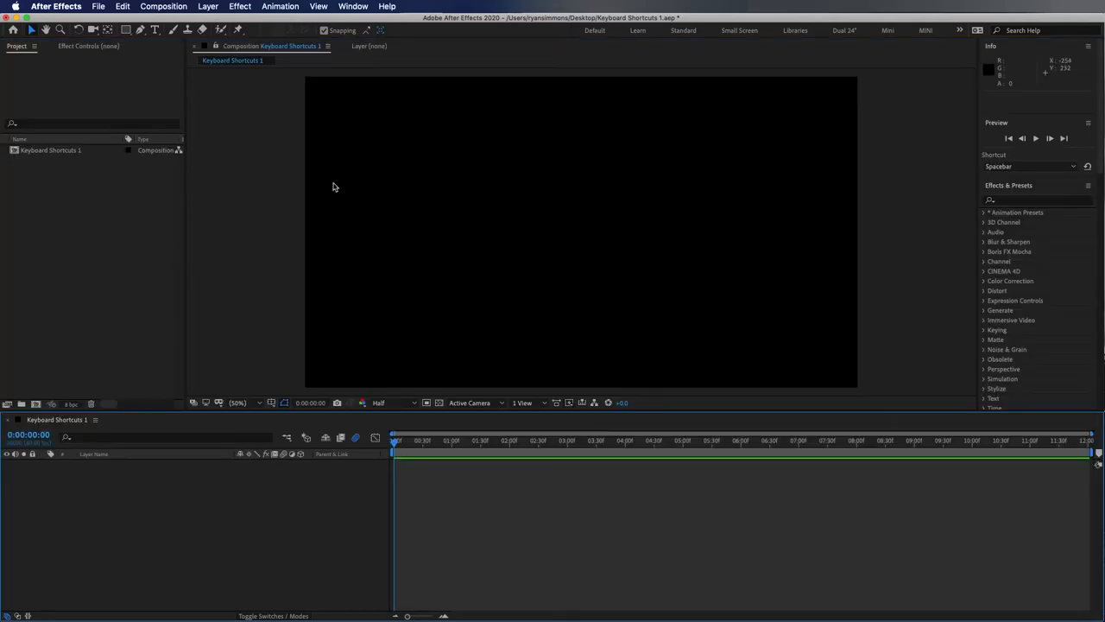
mouse_move(100, 226)
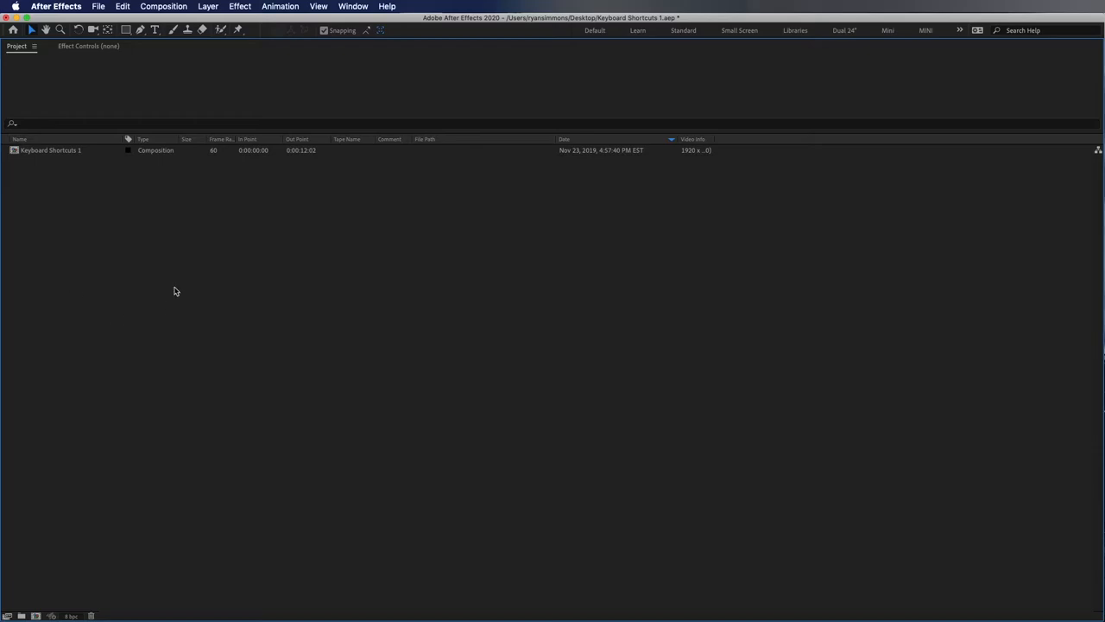
mouse_move(228, 353)
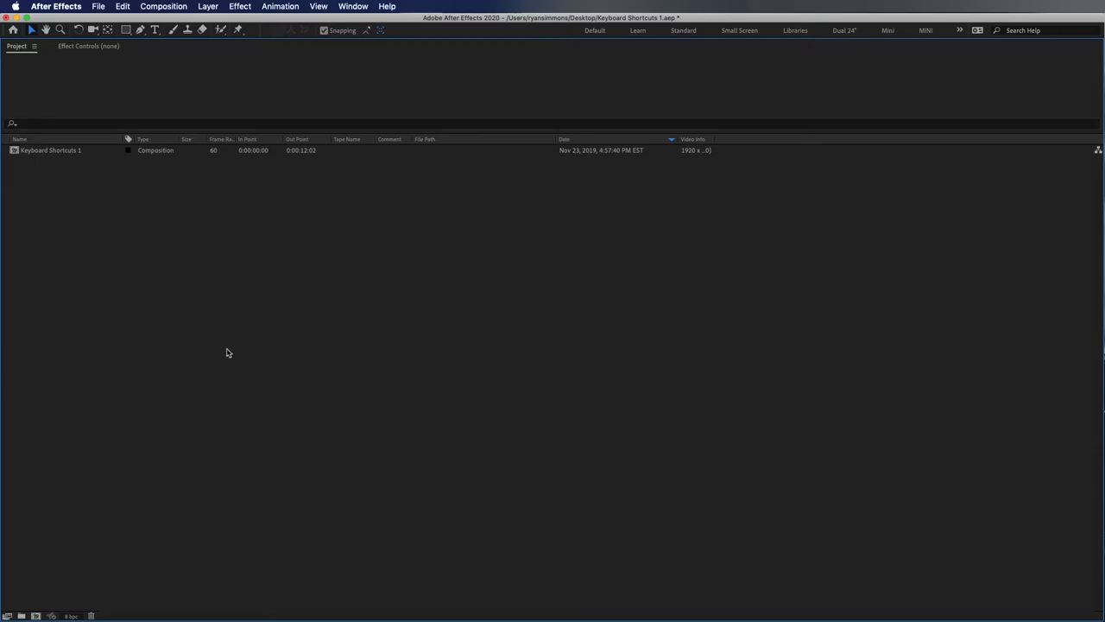
mouse_move(77, 274)
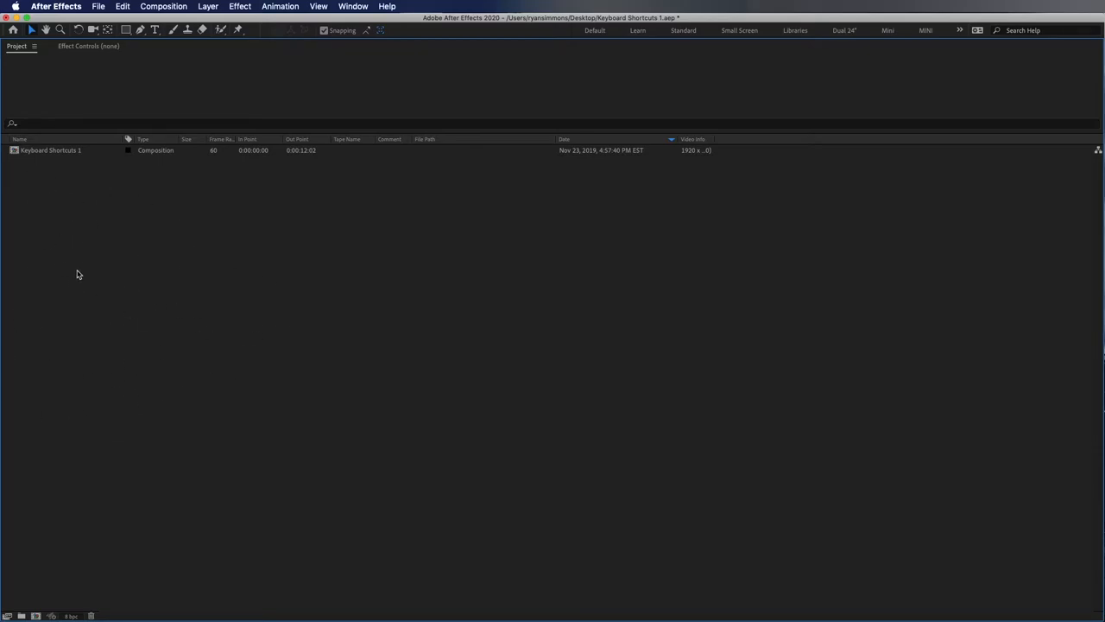
mouse_move(70, 199)
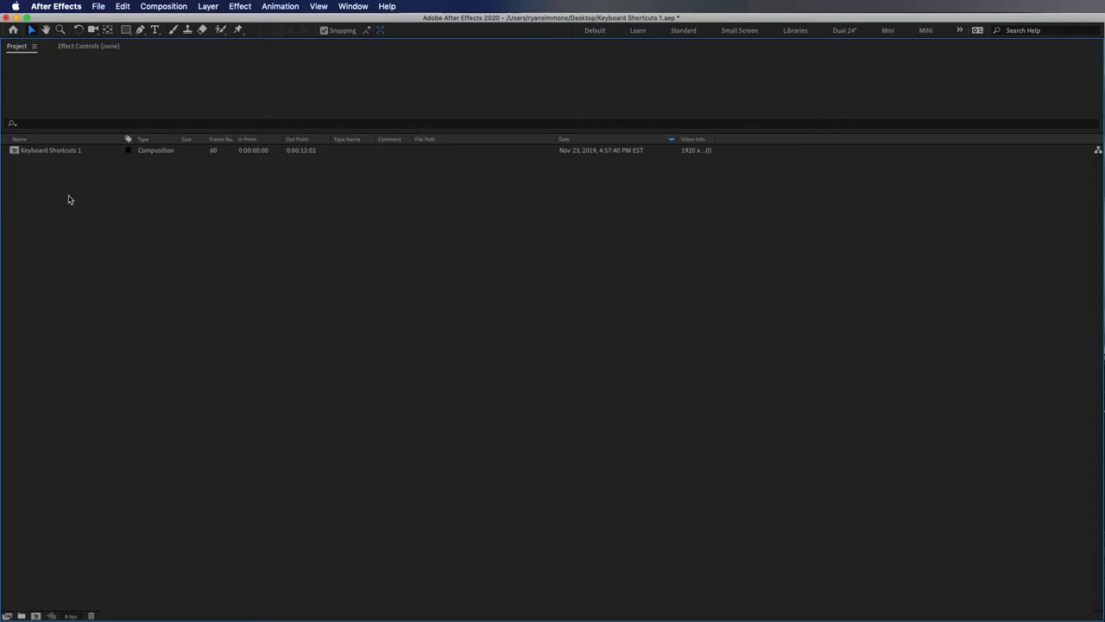
mouse_move(102, 243)
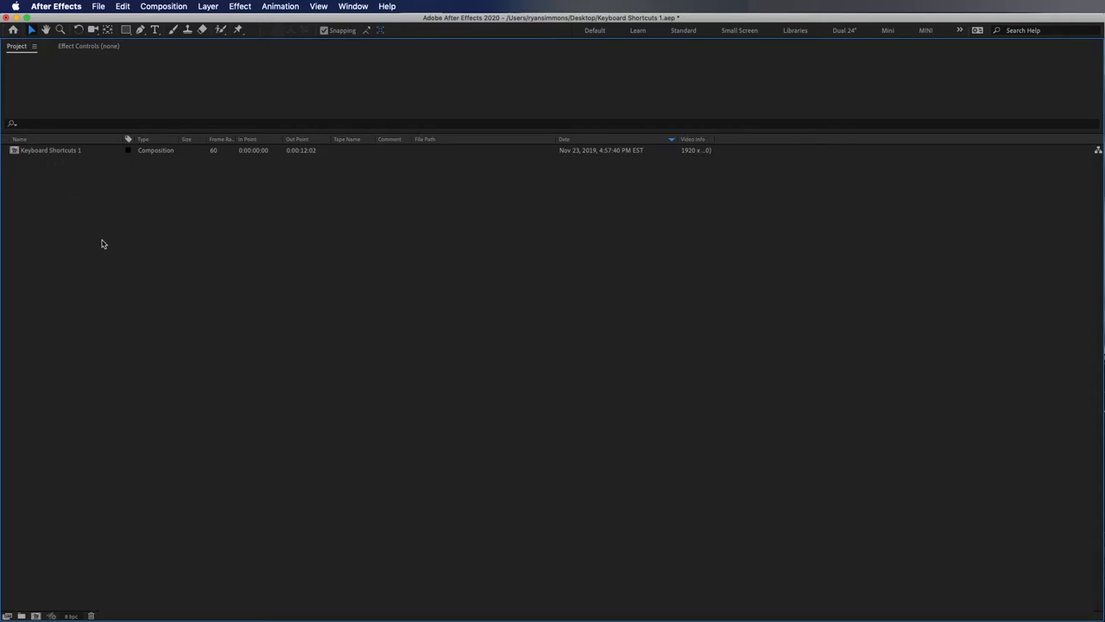
mouse_move(93, 206)
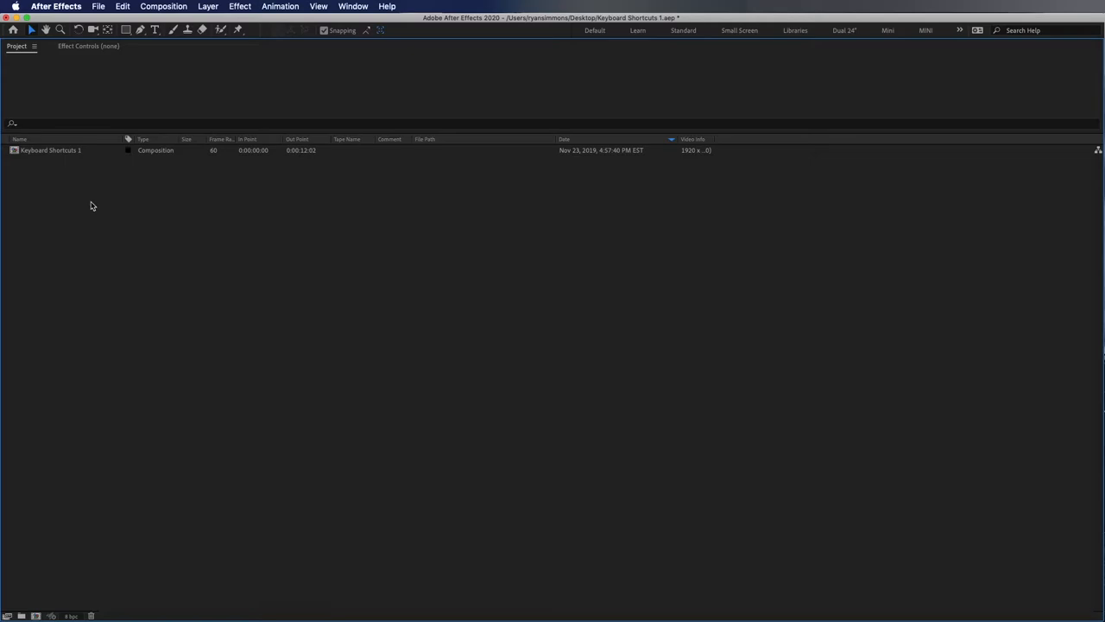
mouse_move(208, 419)
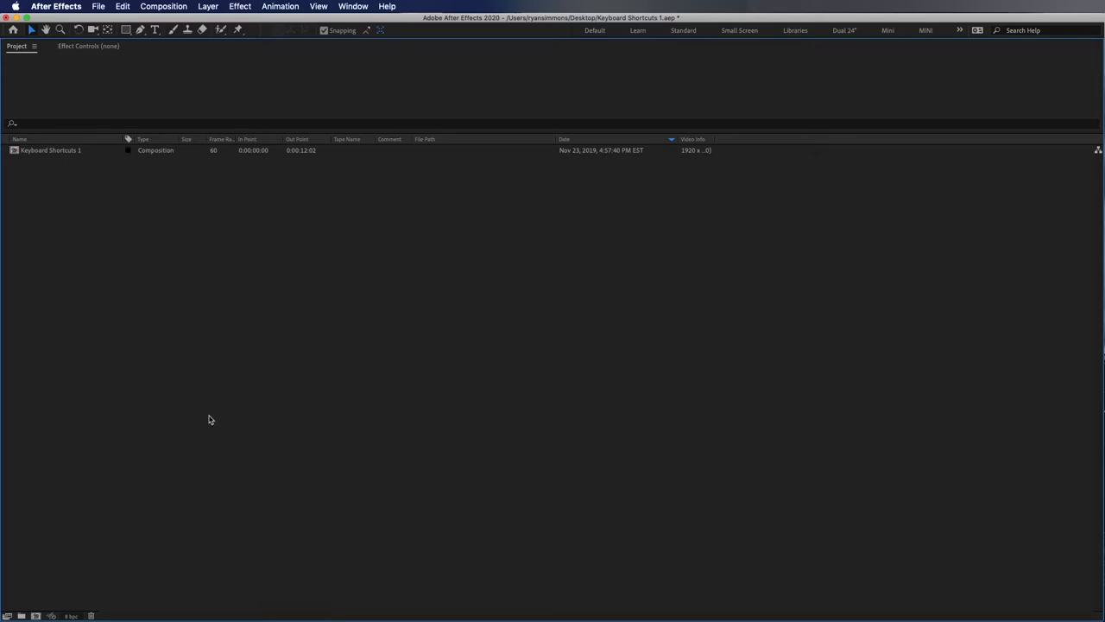
double_click(50, 150)
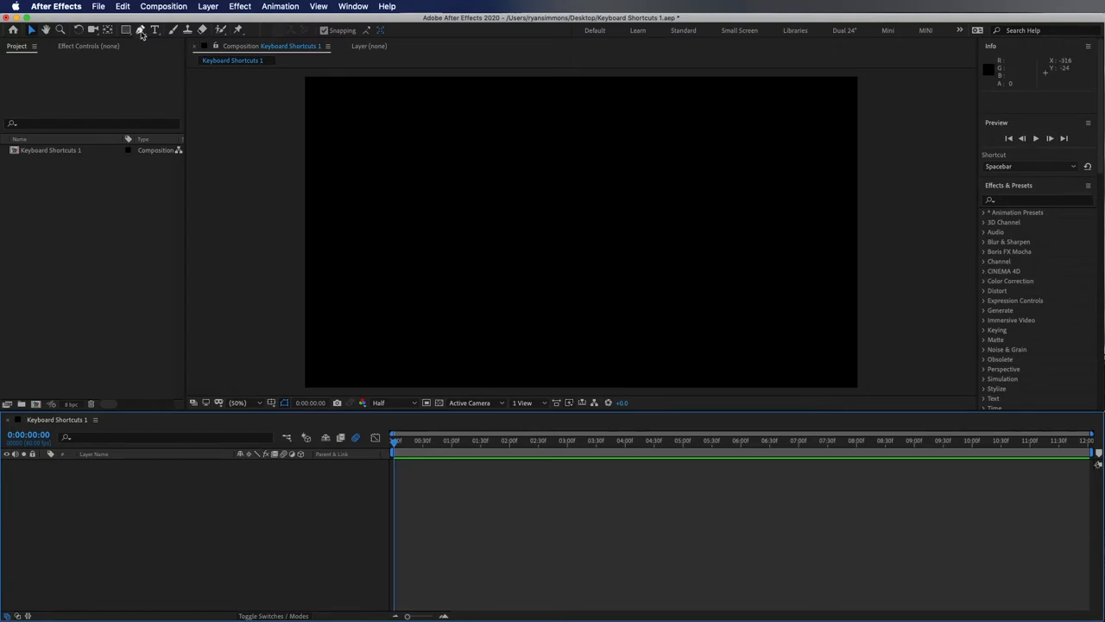
Draw a freeform teal shape with the Pen tool, then deselect the new layer
click(140, 29)
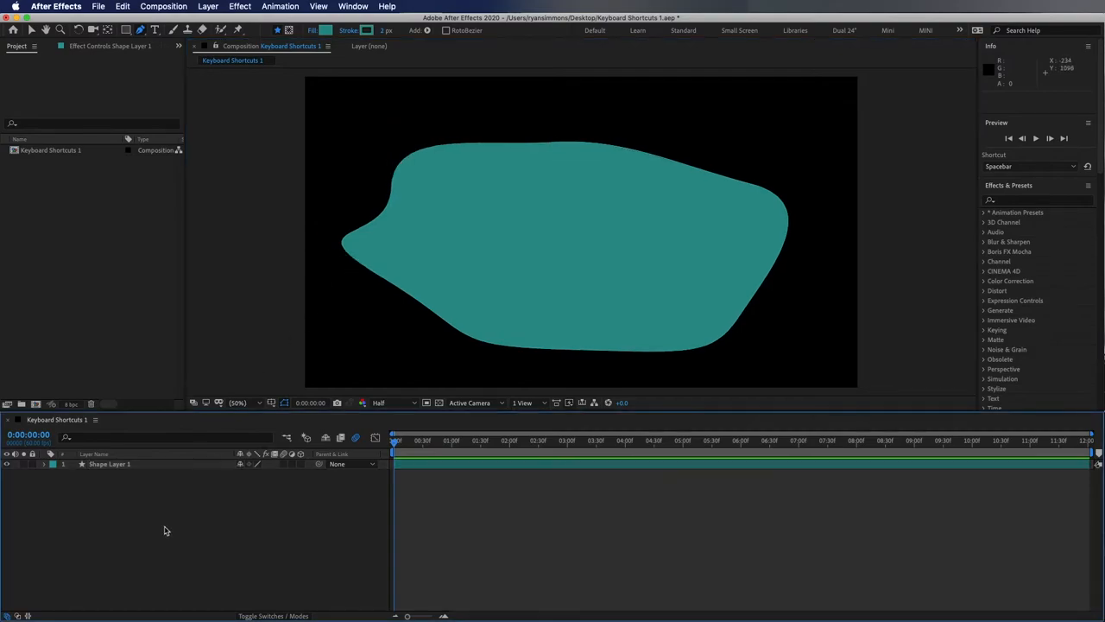
click(110, 464)
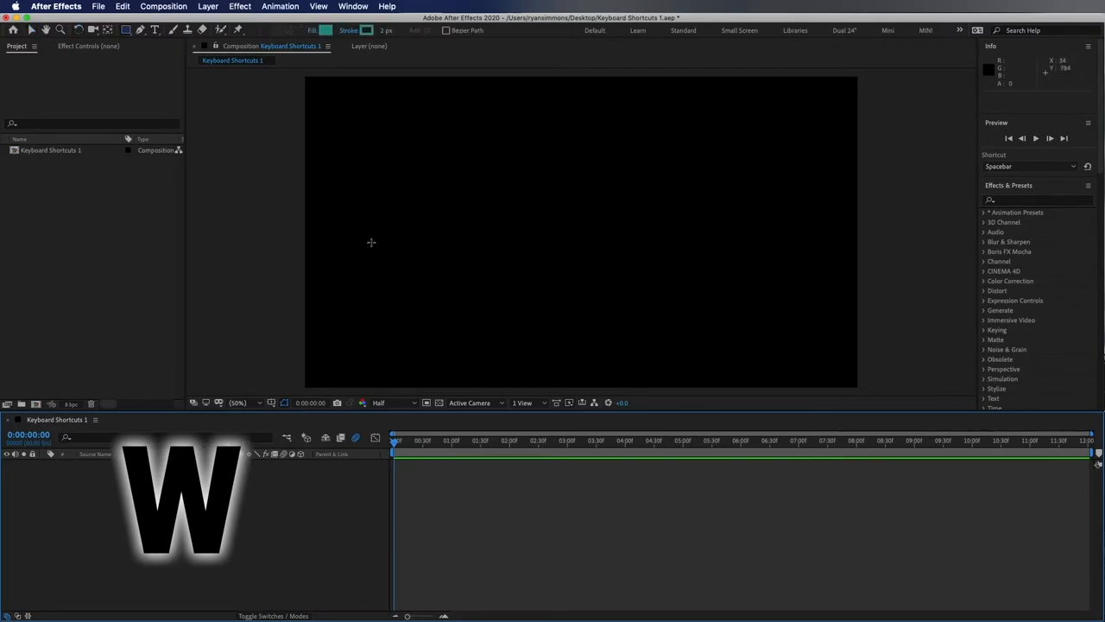
drag(487, 142, 635, 289)
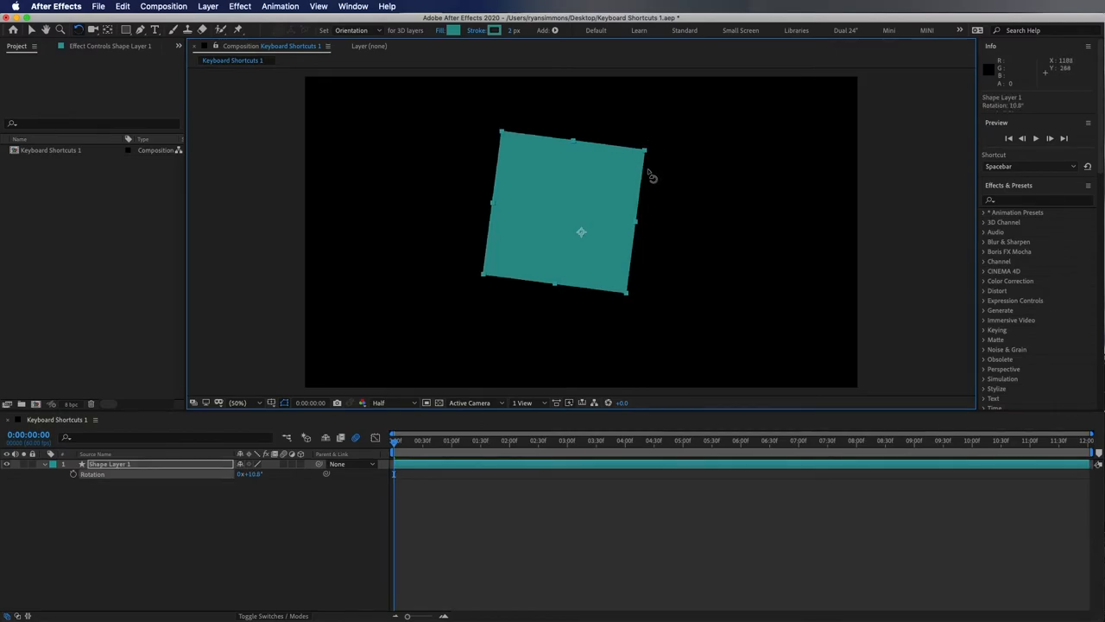
drag(652, 177, 660, 302)
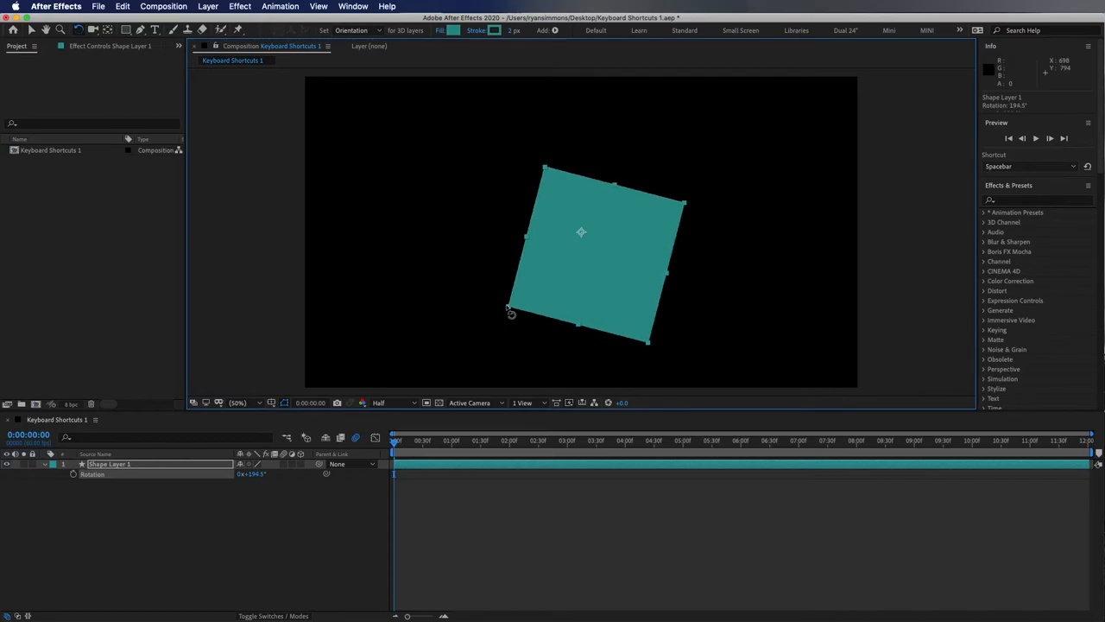
mouse_move(177, 309)
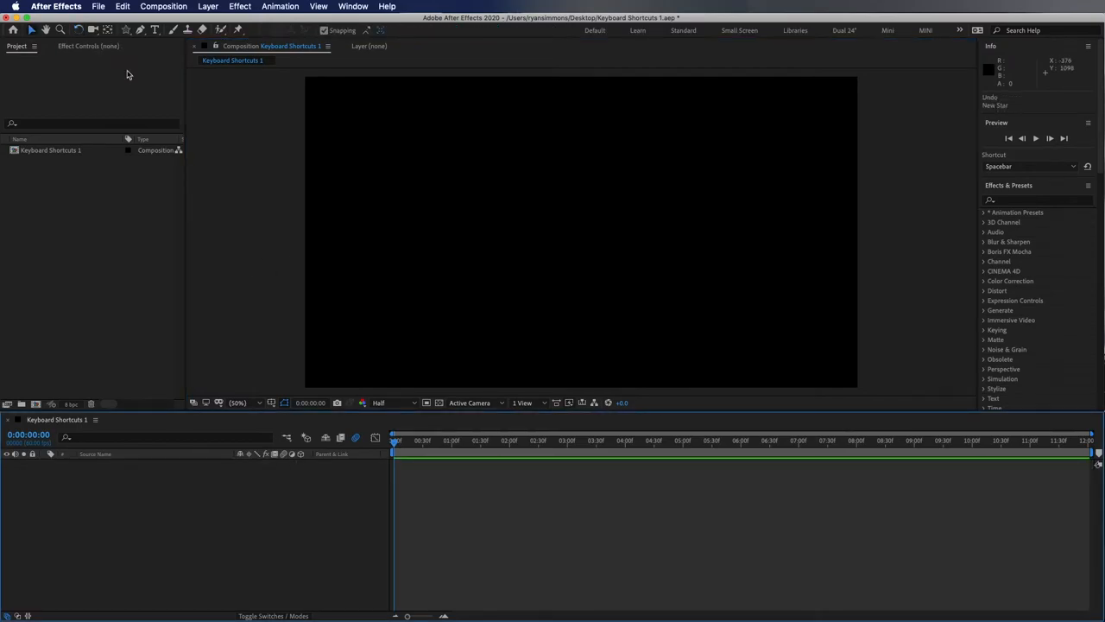
Choose the Ellipse tool and drag a teal ellipse across the composition frame
key(q)
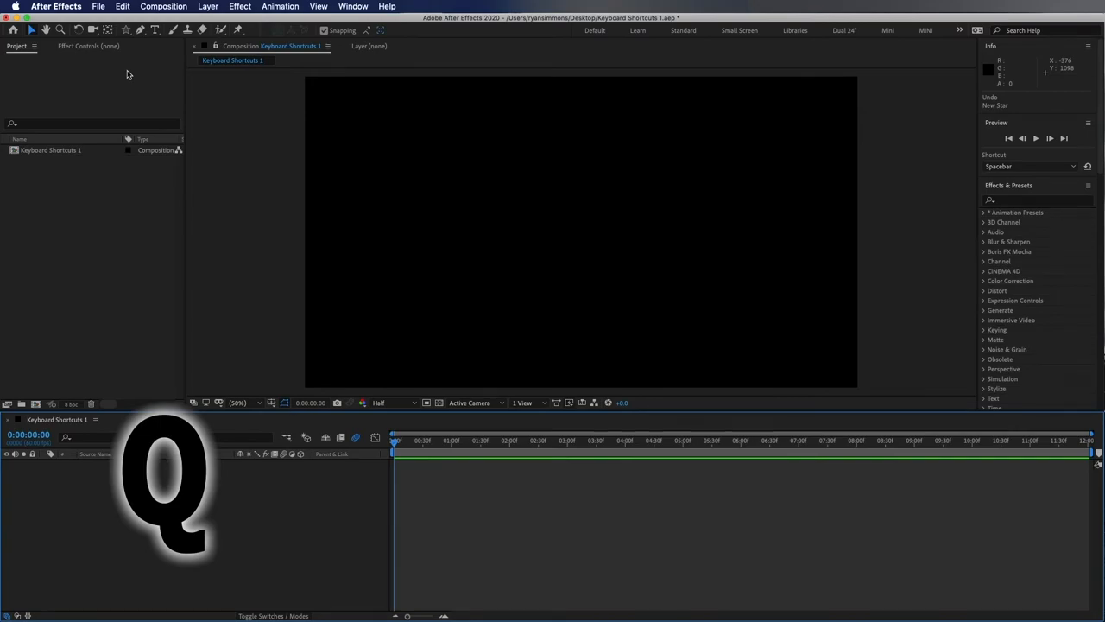
click(126, 29)
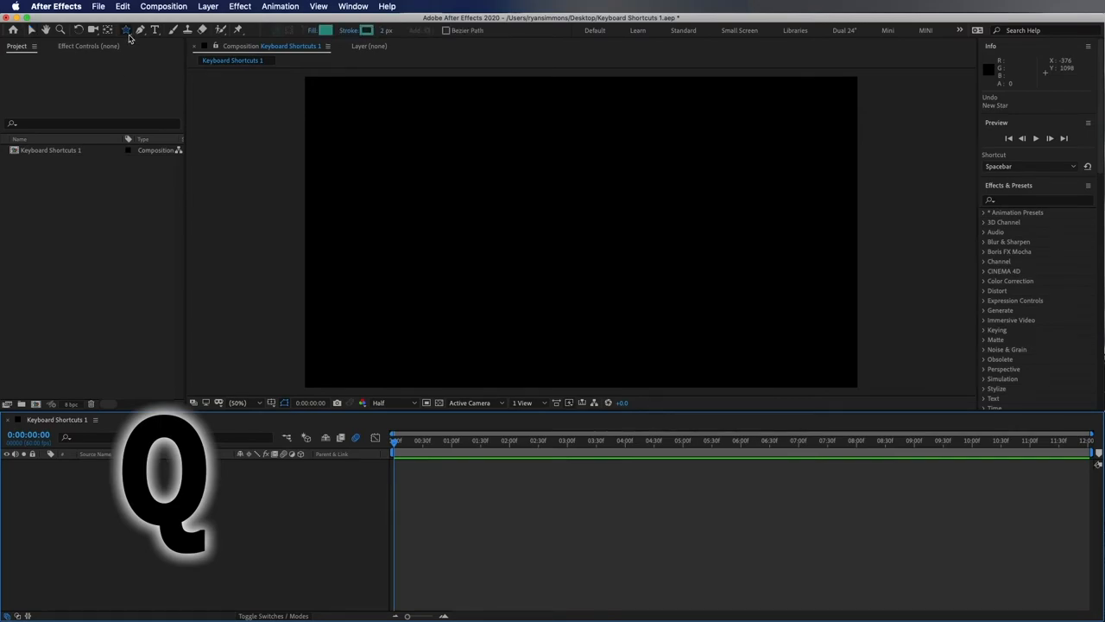
mouse_move(126, 29)
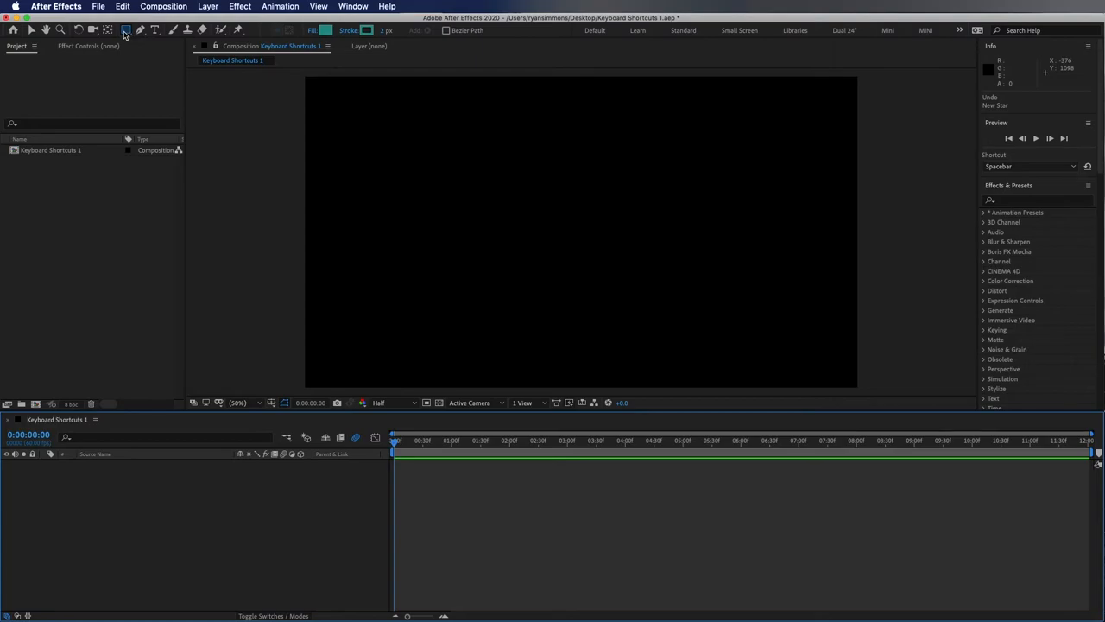
mouse_move(126, 31)
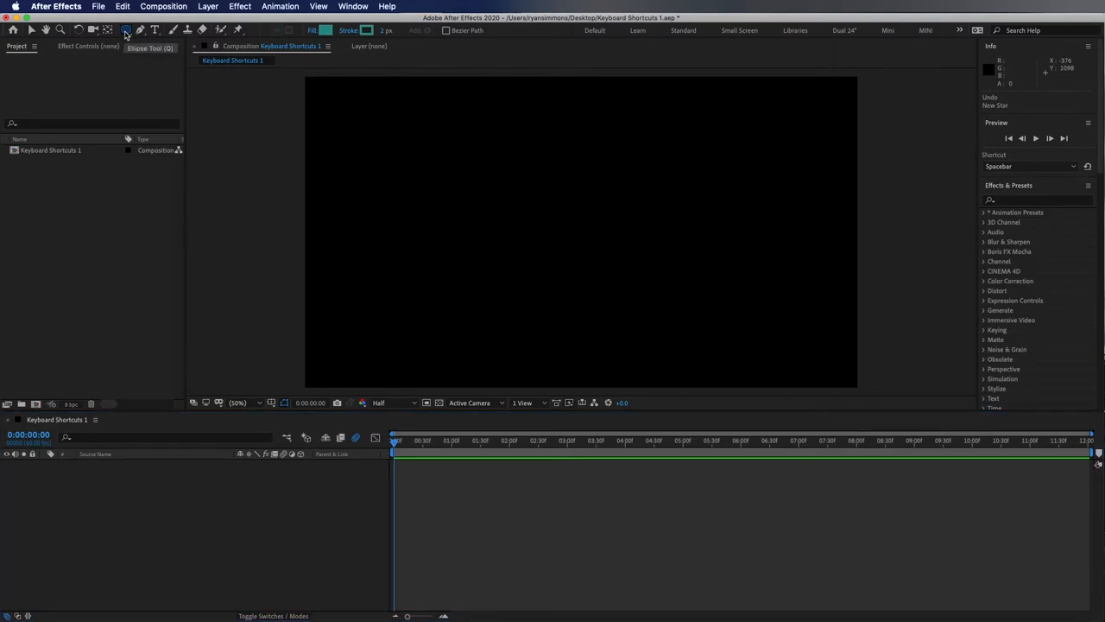
drag(311, 82, 854, 385)
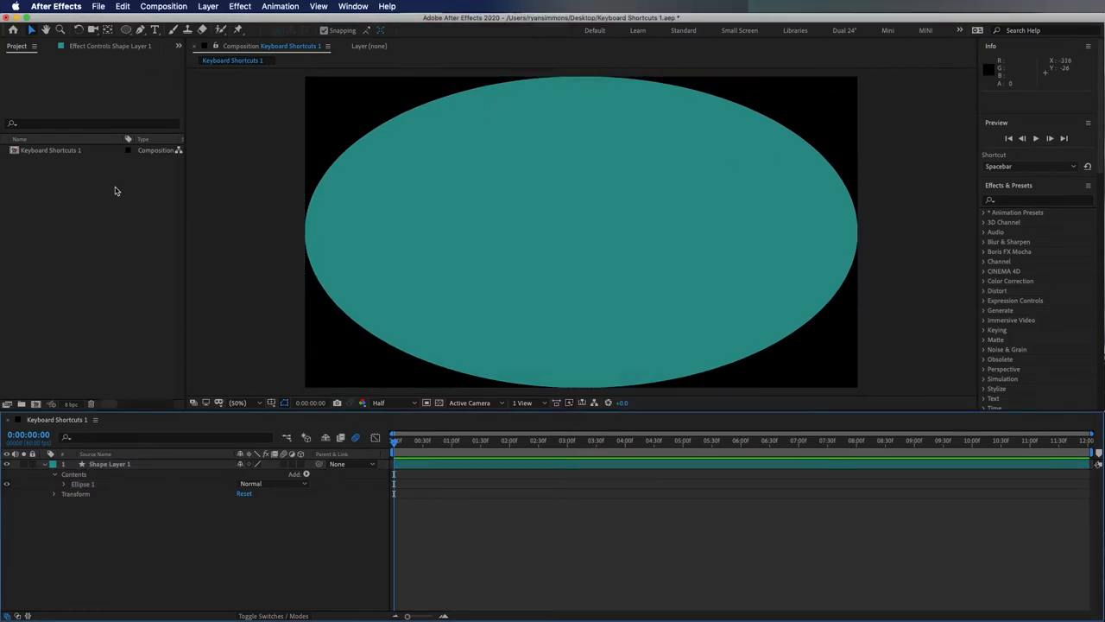
mouse_move(125, 30)
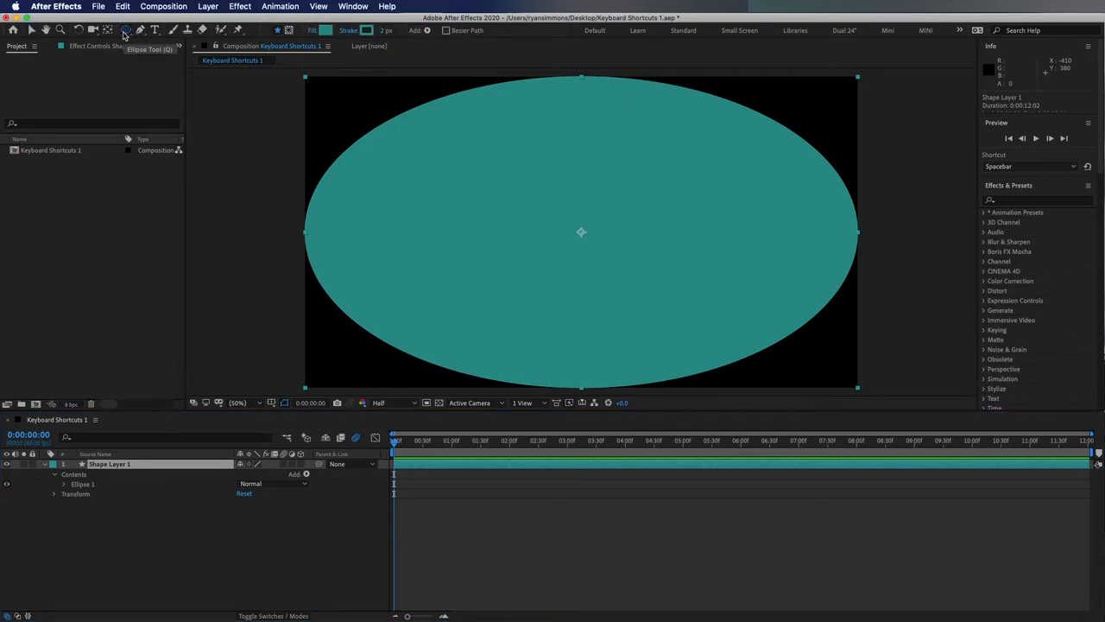
mouse_move(289, 30)
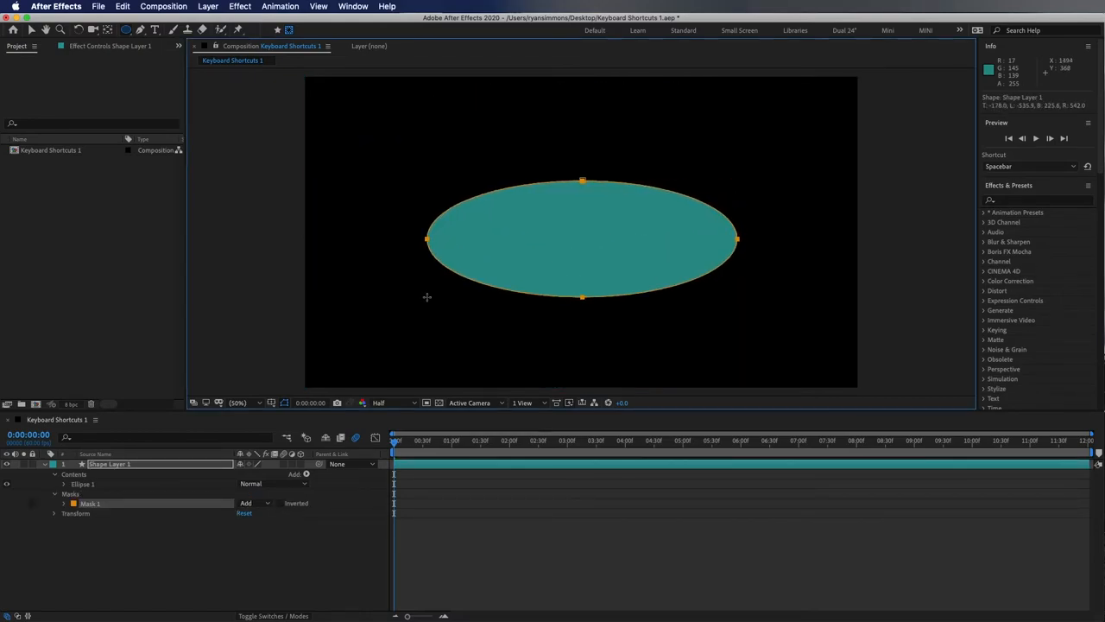
mouse_move(277, 509)
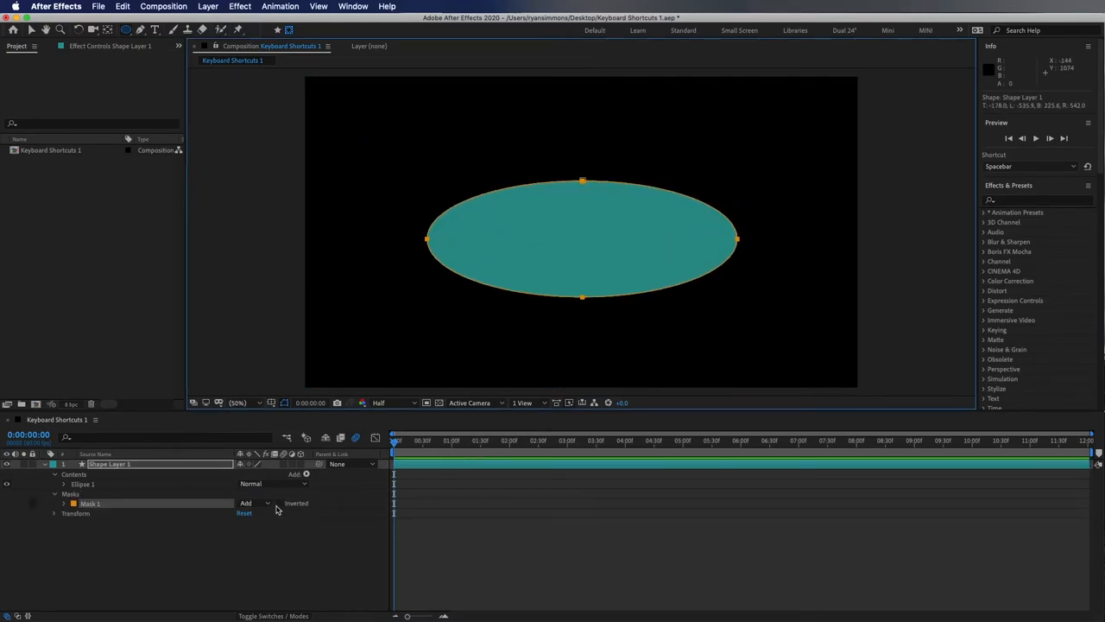
mouse_move(164, 590)
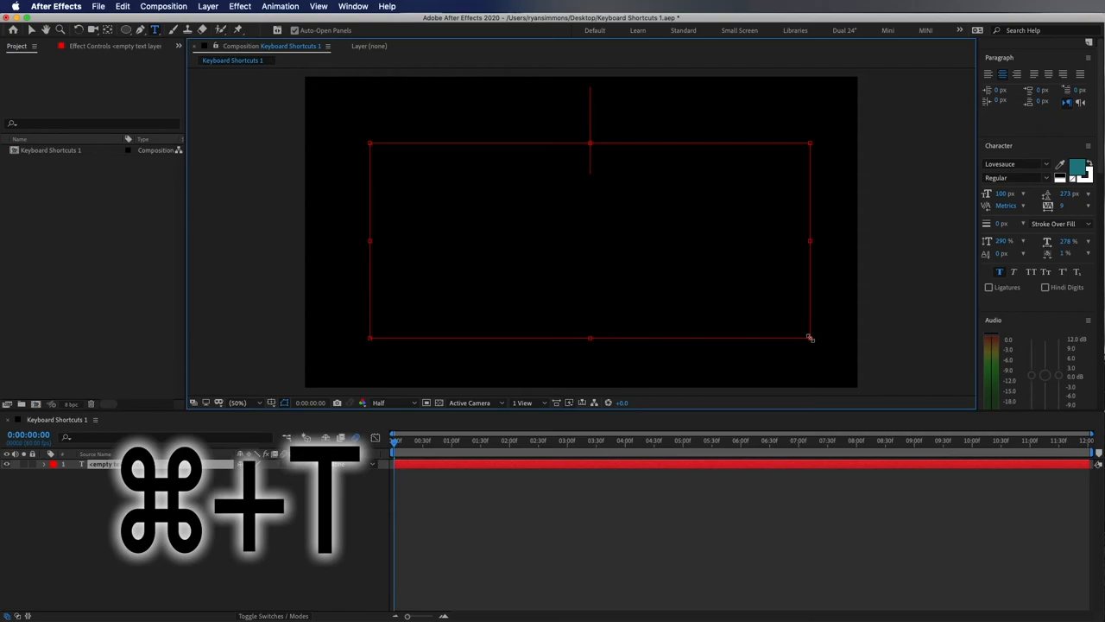
Type the text 'Roadrunner Is Awesome!' into the composition
text(Roadrunner)
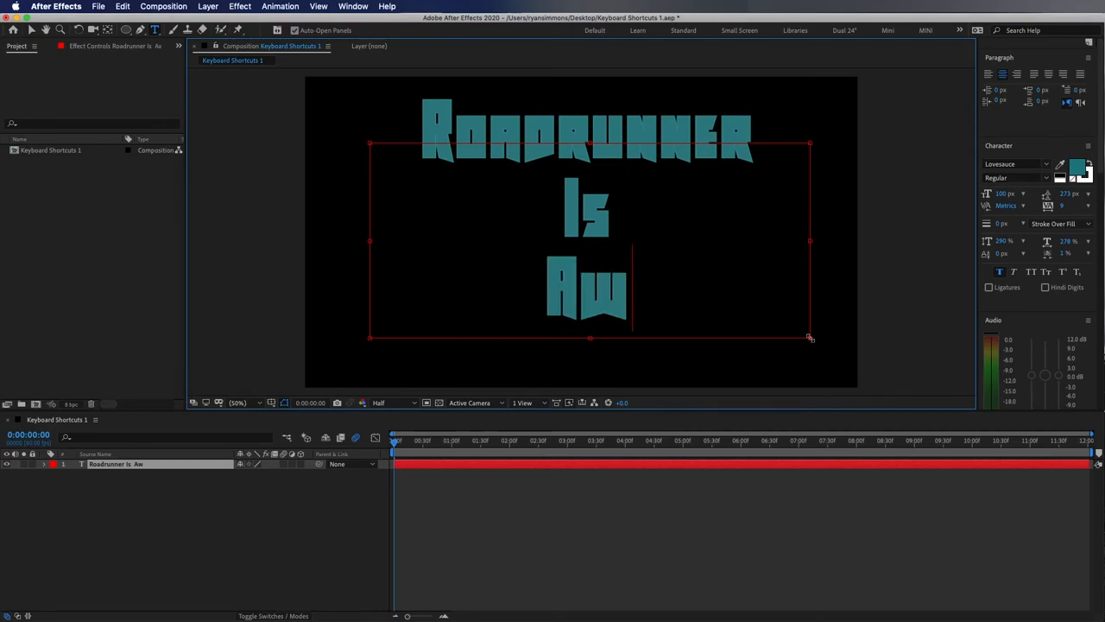
text(esome)
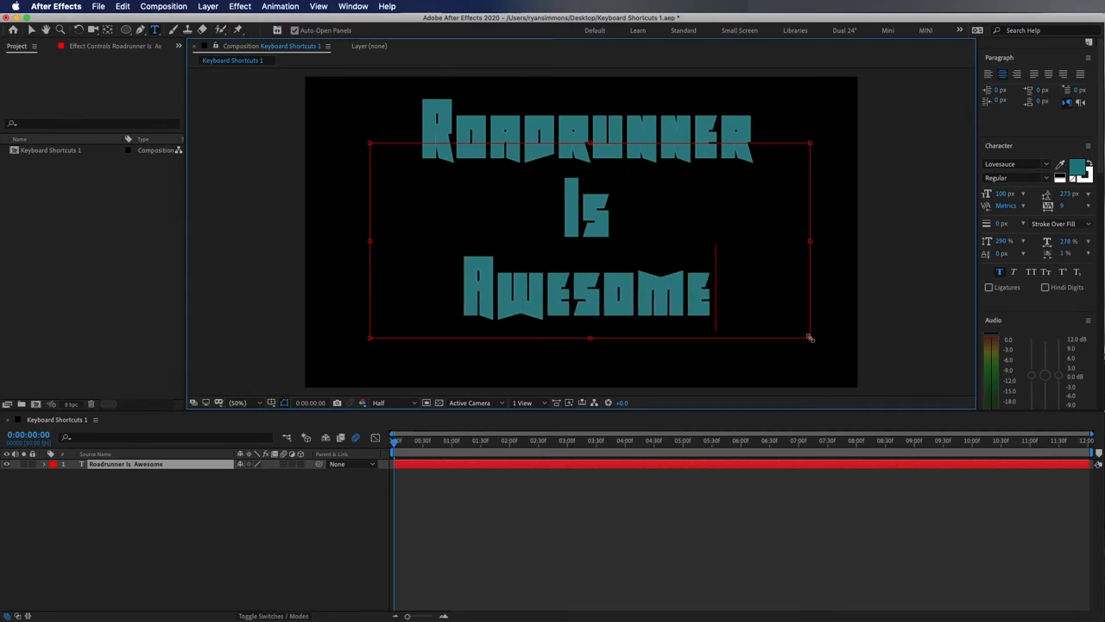
text(!)
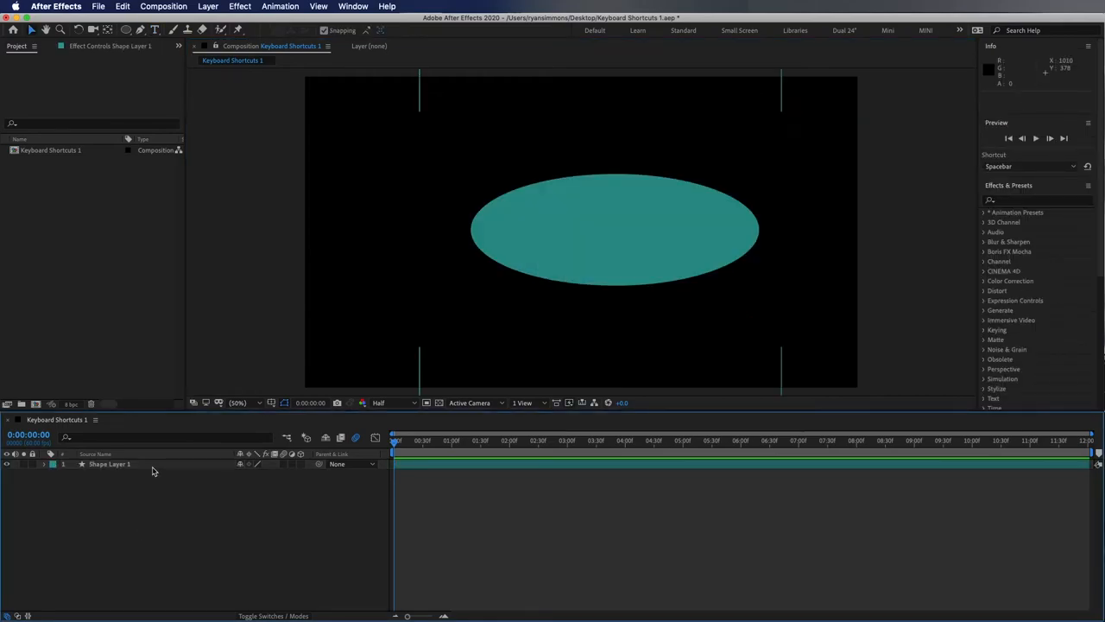
Reveal Mask 1 on Shape Layer 1 and change its mode from Add to Subtract
key(m)
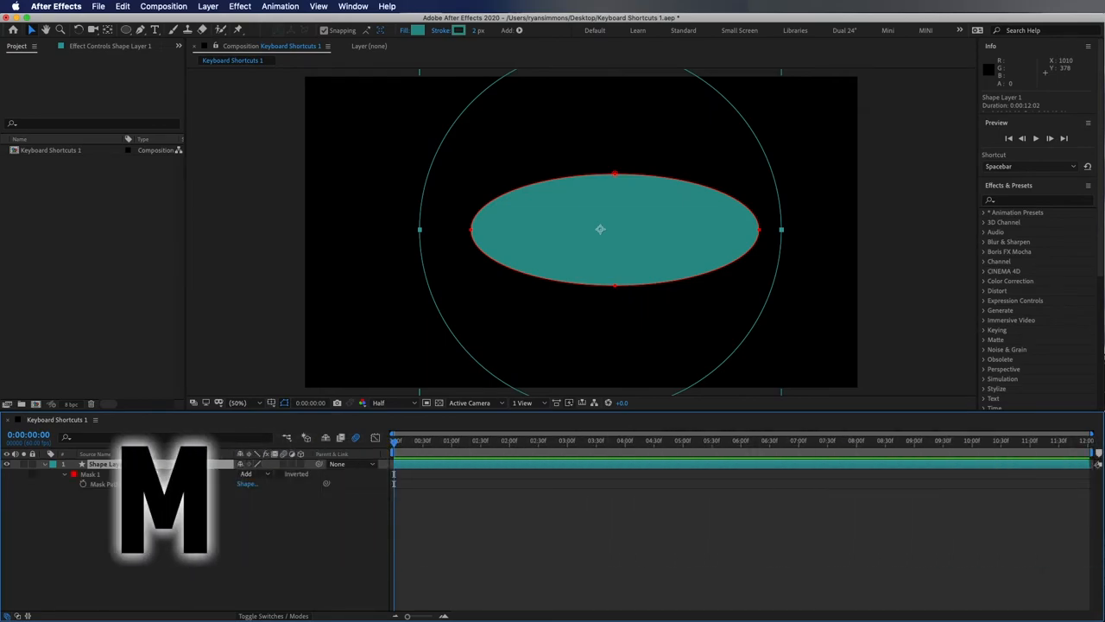
mouse_move(654, 91)
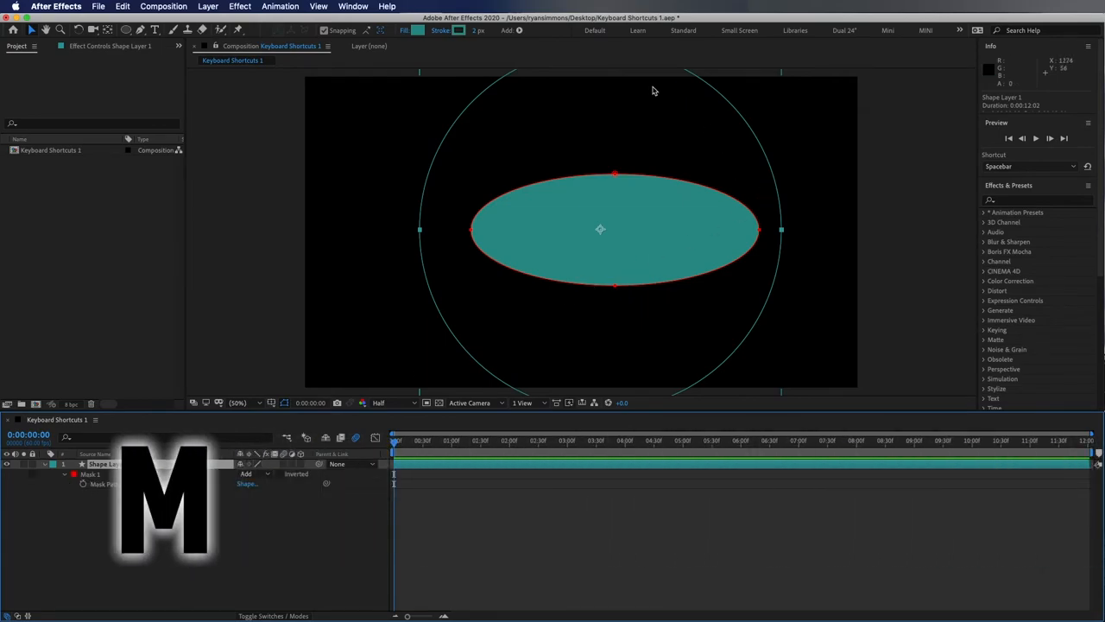
mouse_move(751, 274)
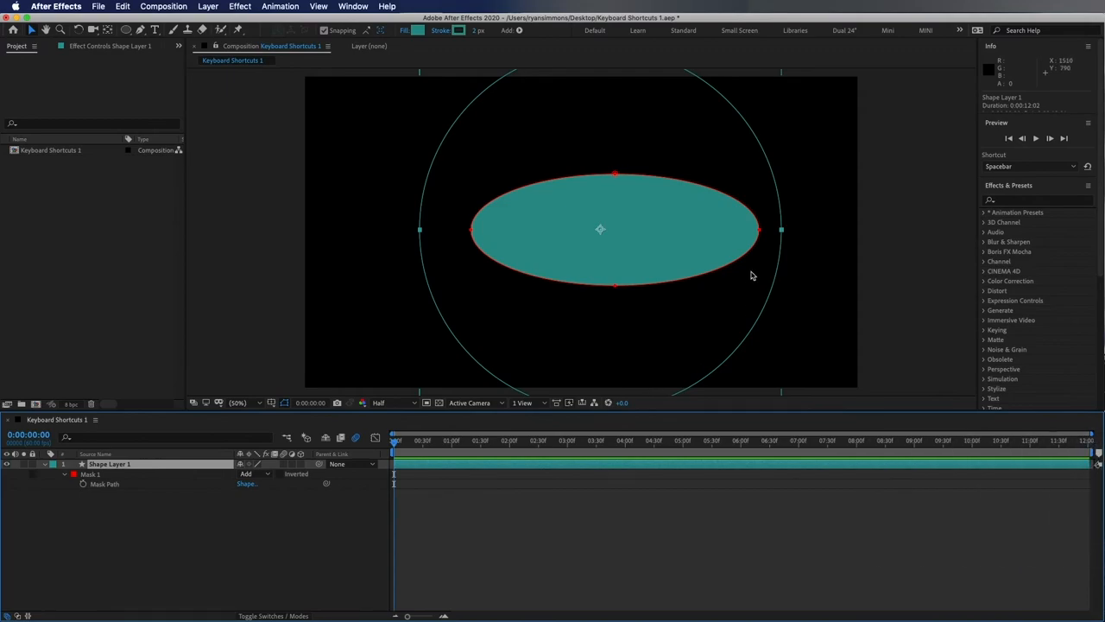
mouse_move(568, 187)
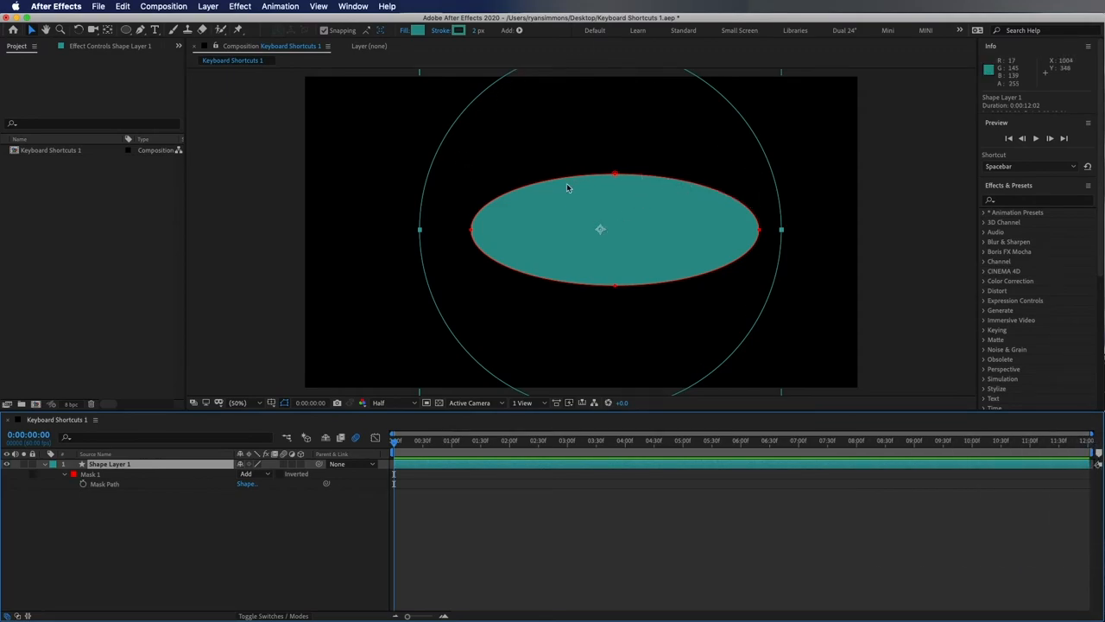
mouse_move(77, 487)
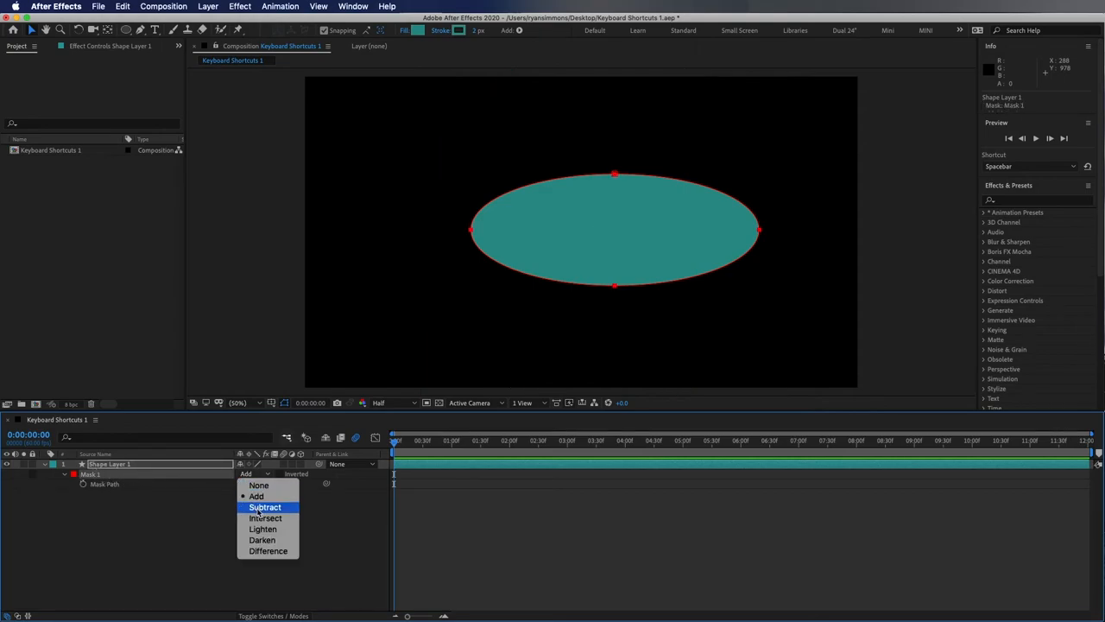
click(265, 507)
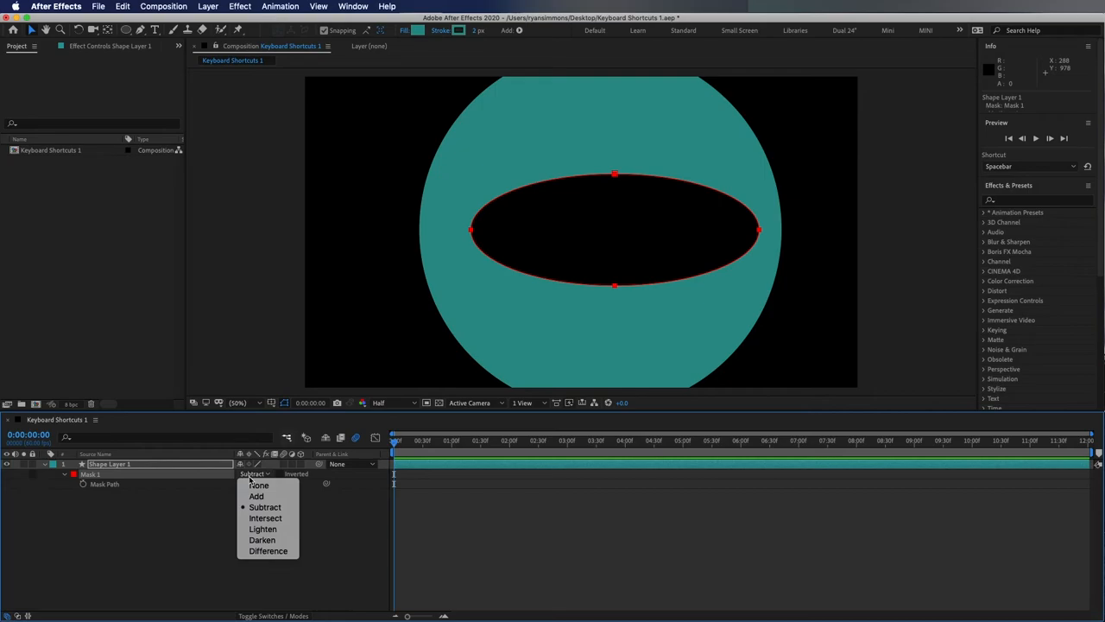
click(262, 528)
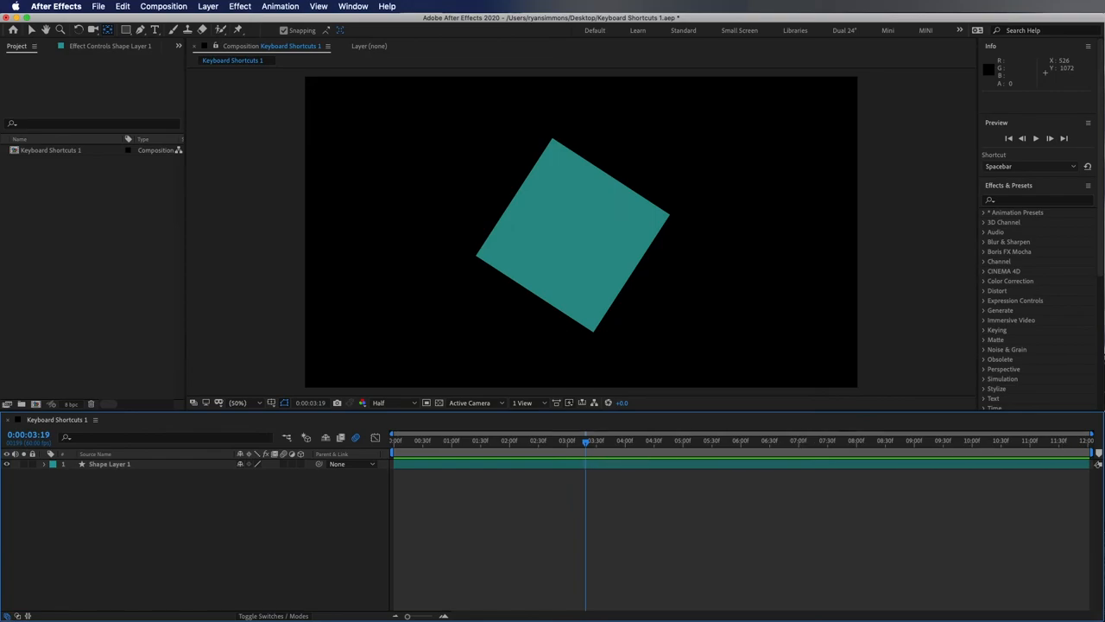
mouse_move(1042, 448)
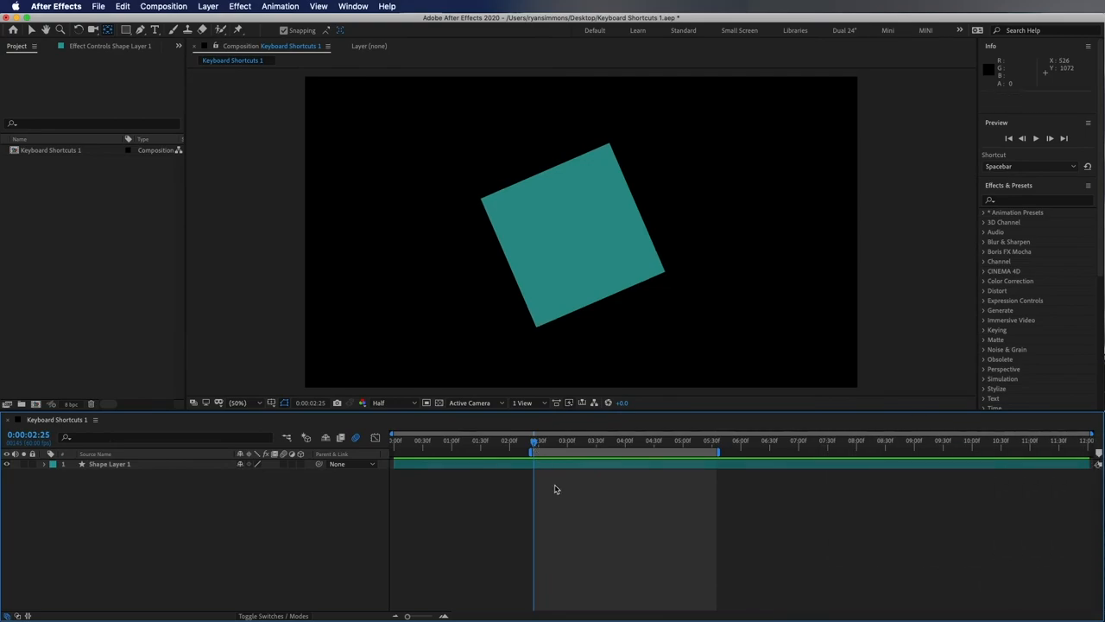
Set the work area boundary at 0:00:02:25
key(space)
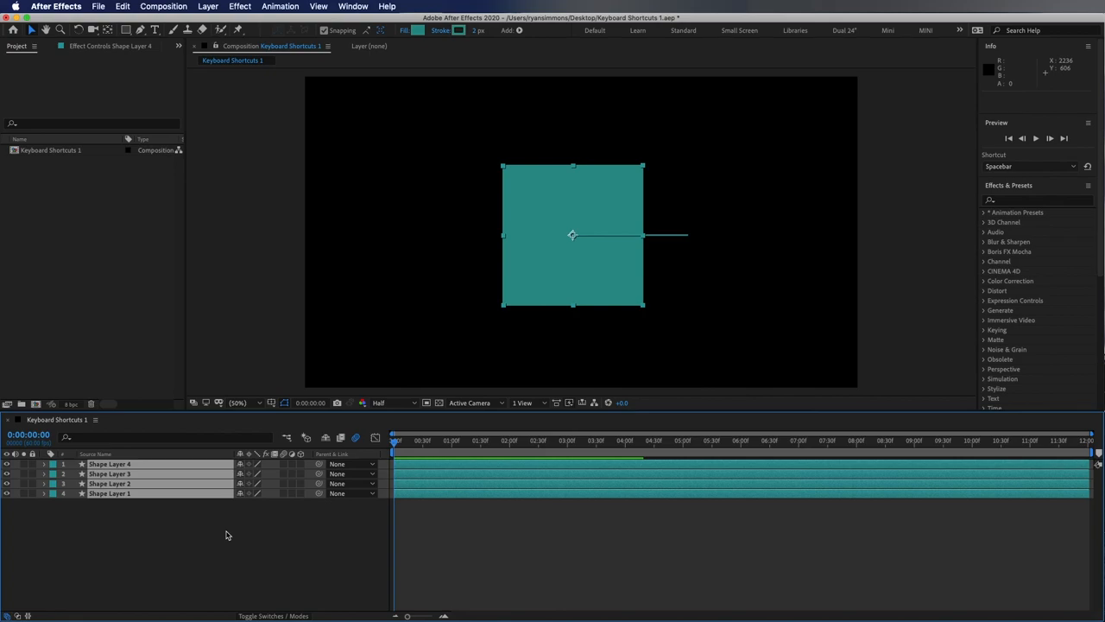
Pre-compose the four selected shape layers into a new composition named 'Squares'
key(cmd+shift+c)
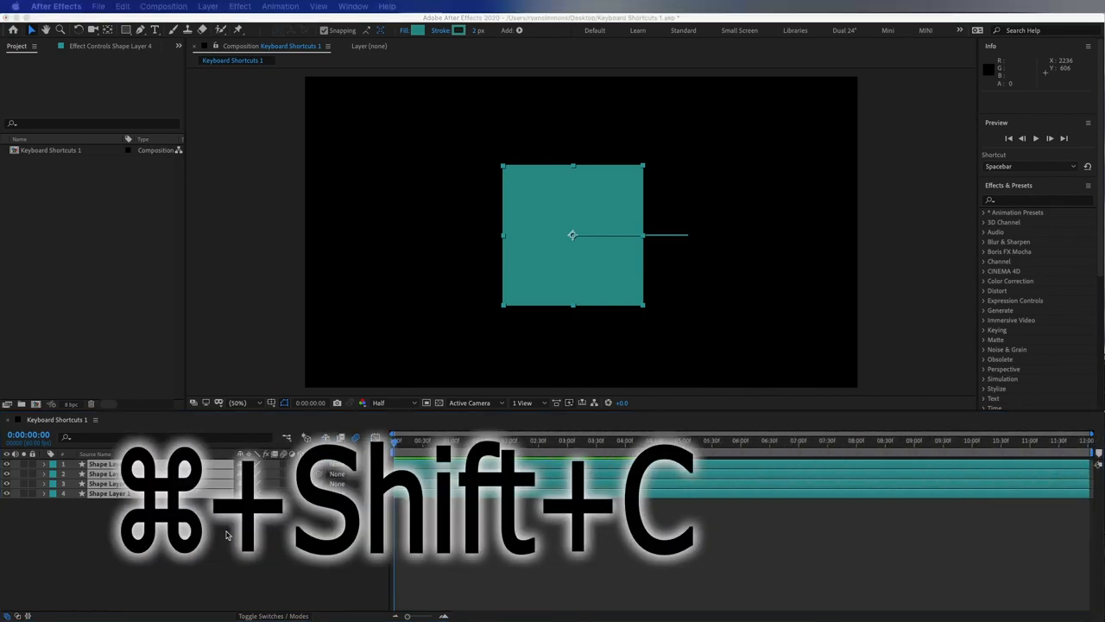
key(cmd+shift+c)
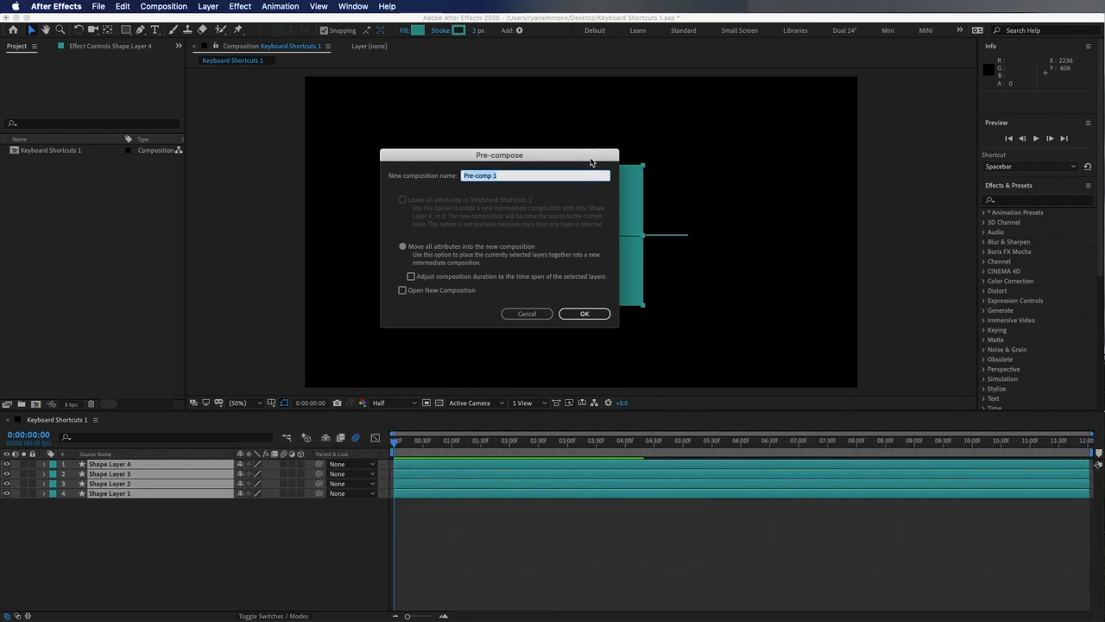
text(Swau)
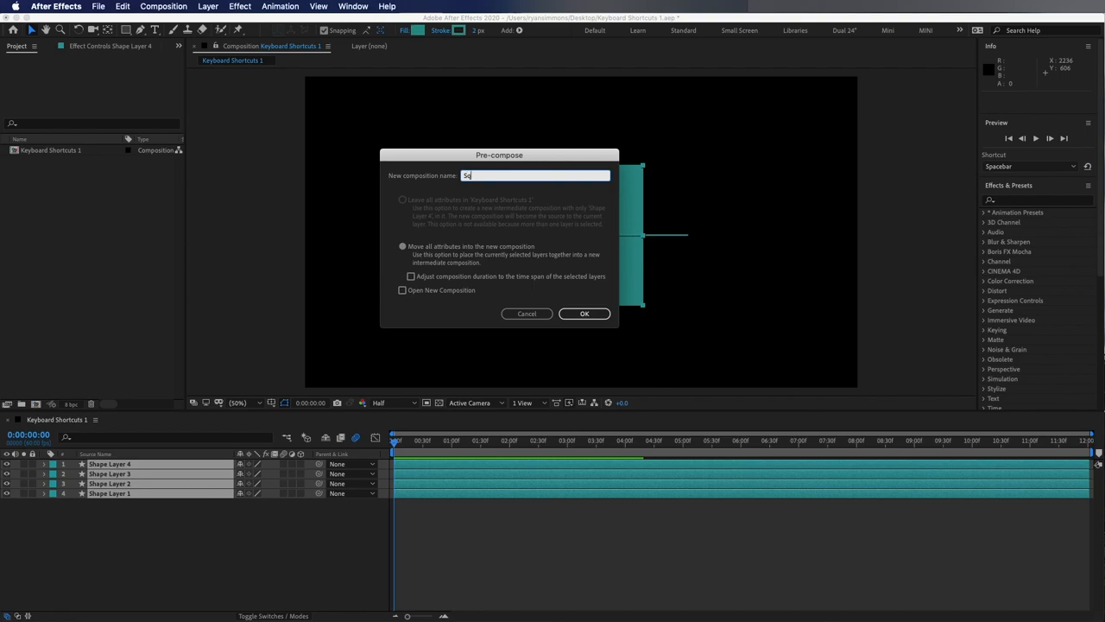
click(583, 313)
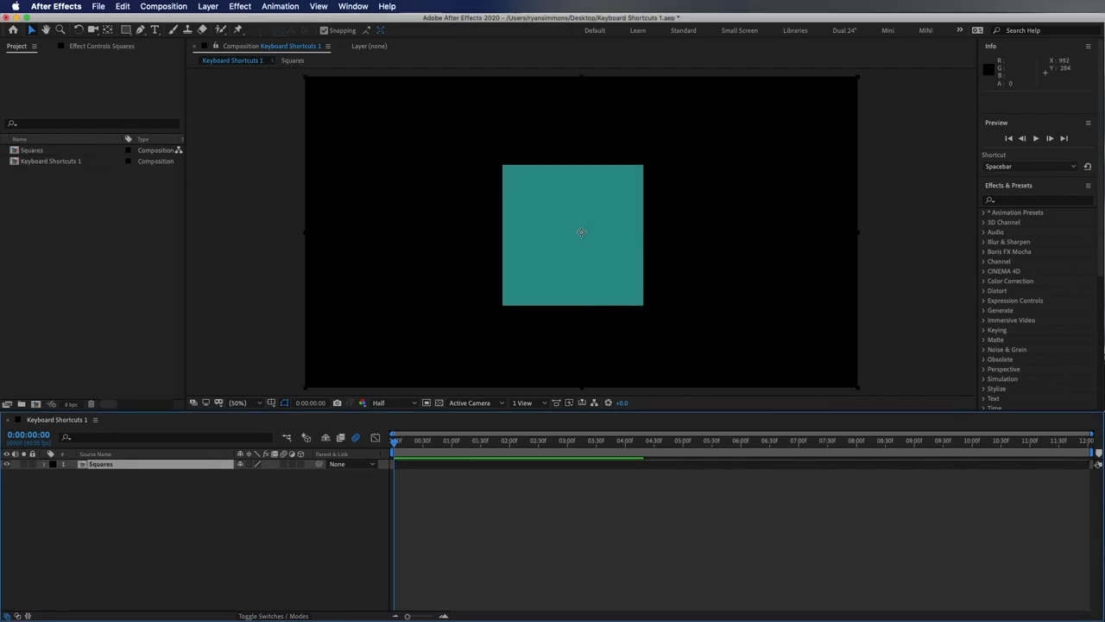